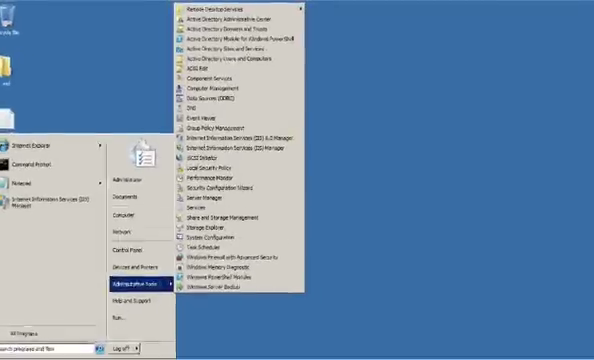
pyautogui.moveTo(244, 174)
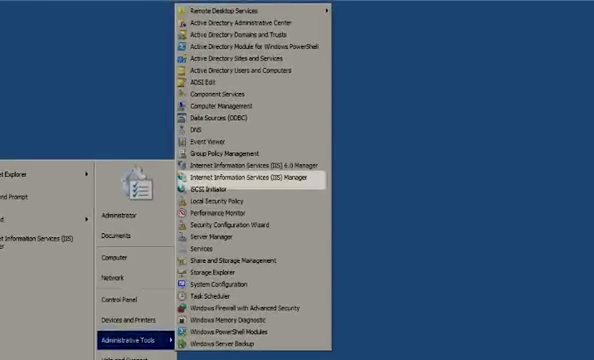
# - Launch IIS Manager and bring up the Default Web Site context menu with Edit Permissions
pyautogui.click(248, 176)
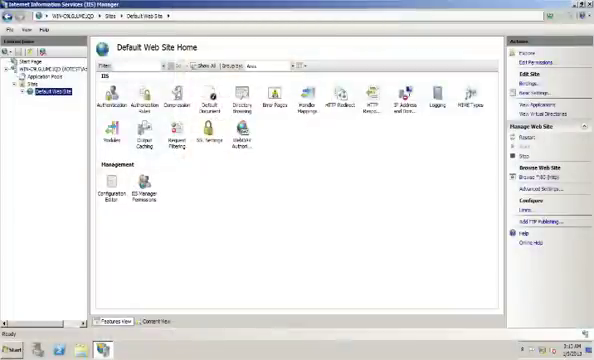
pyautogui.rightClick(56, 94)
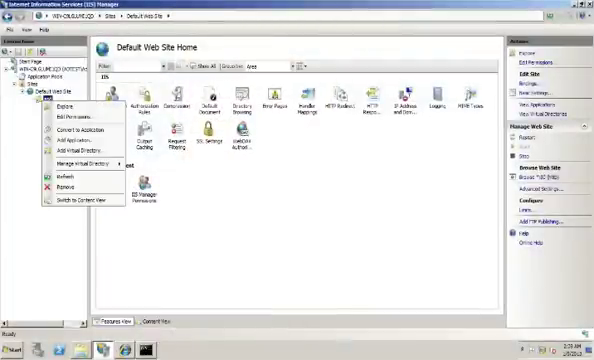